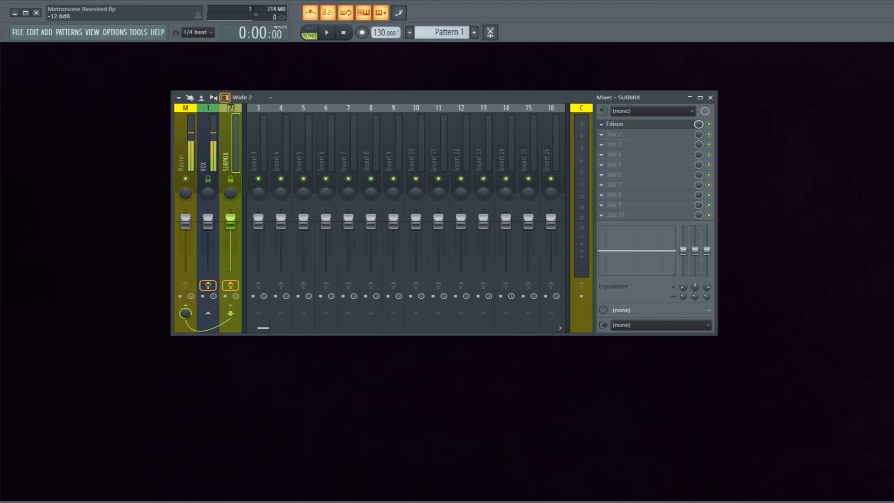
- Select the Master track in the Mixer to show its inserts and Main Out 1-2 routing
{"action": "left_click", "coordinate": [187, 138]}
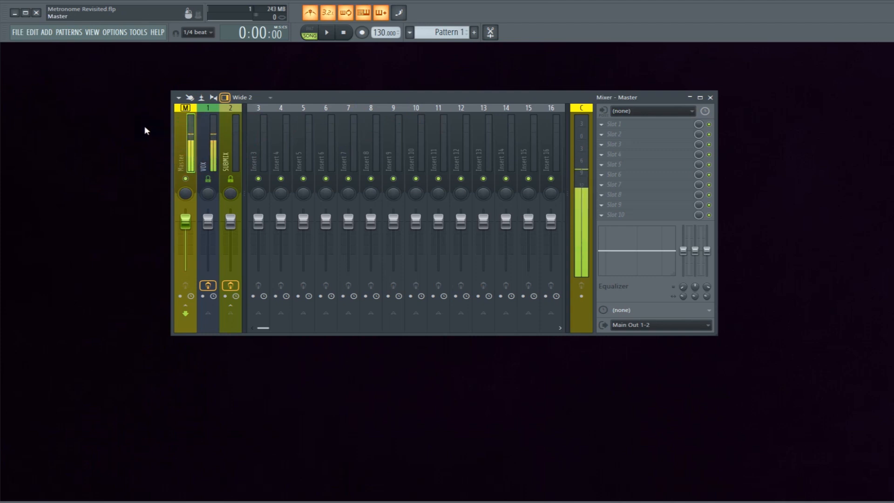
- Bring up the Audio settings where the Preview mixer track is set to Insert 3
{"action": "key", "text": "F11"}
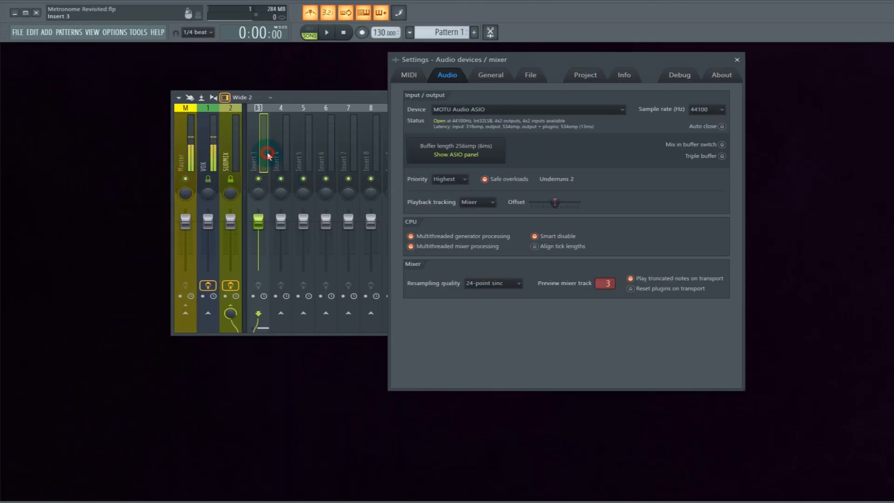
{"action": "left_click", "coordinate": [331, 32]}
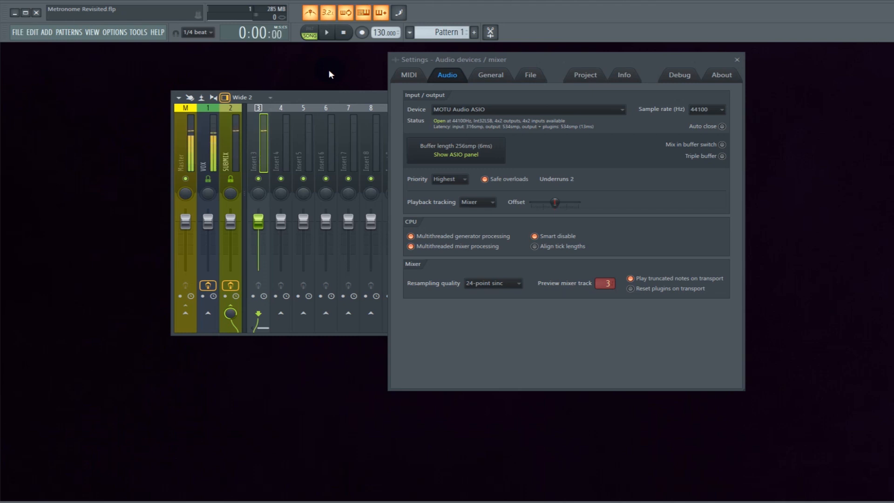
{"action": "left_click", "coordinate": [737, 60]}
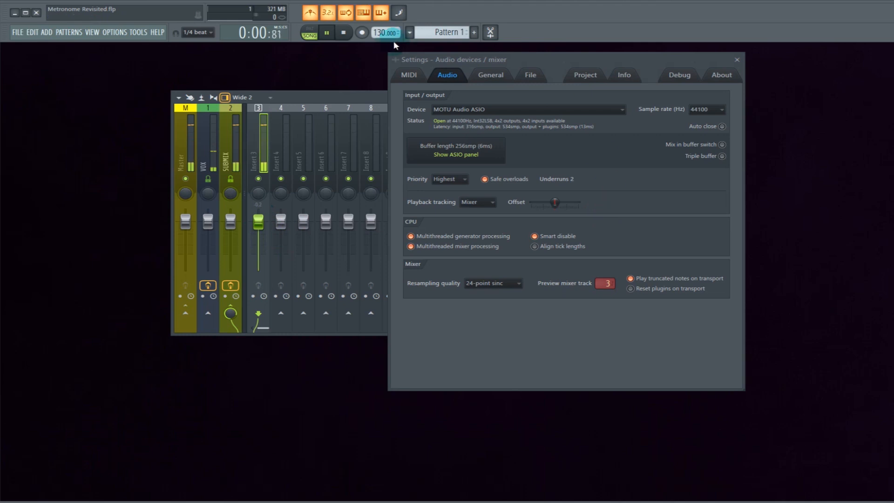
{"action": "left_click", "coordinate": [340, 33]}
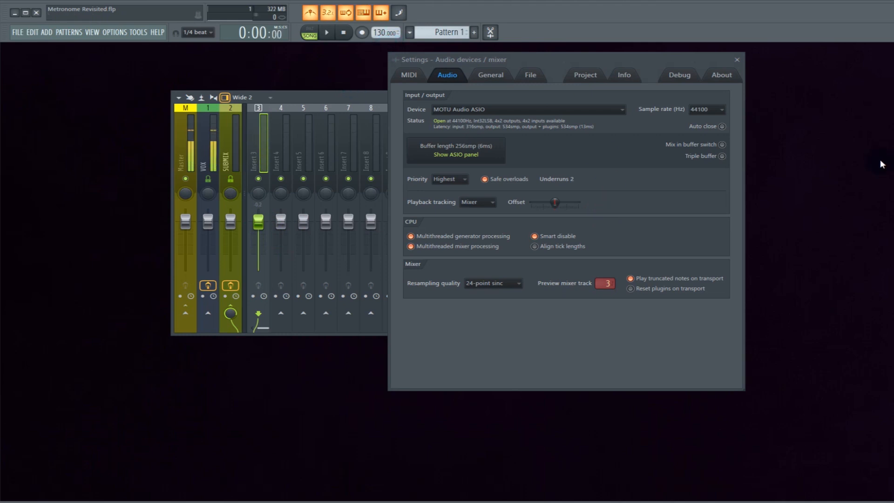